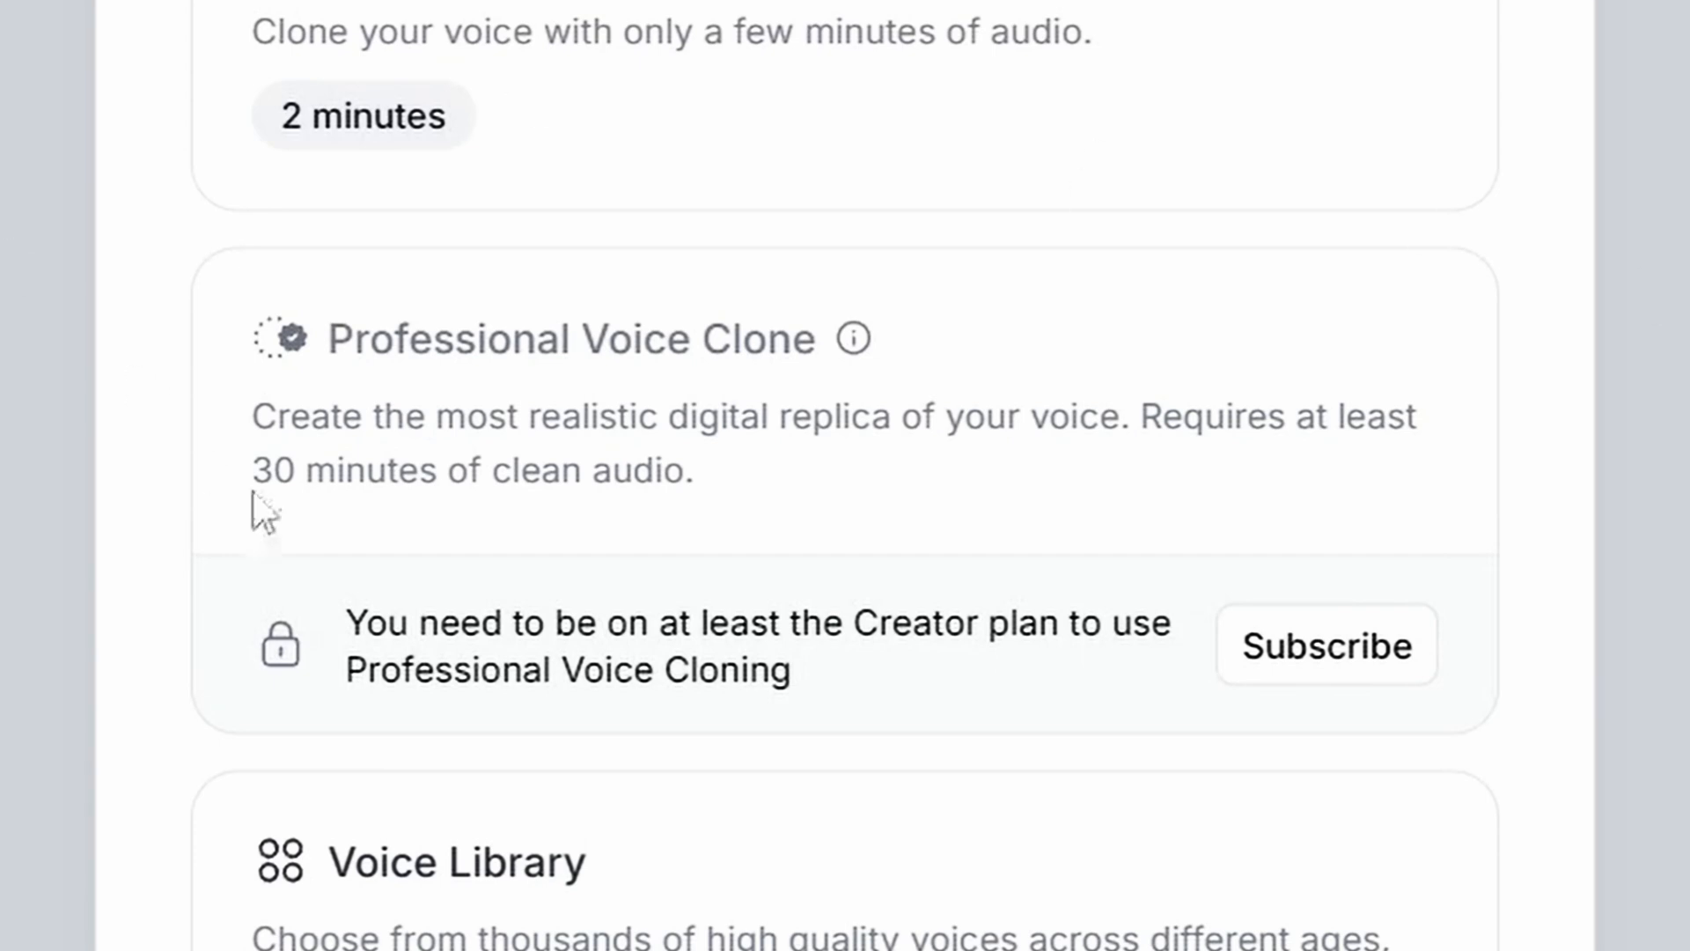
mouse_move(1204, 517)
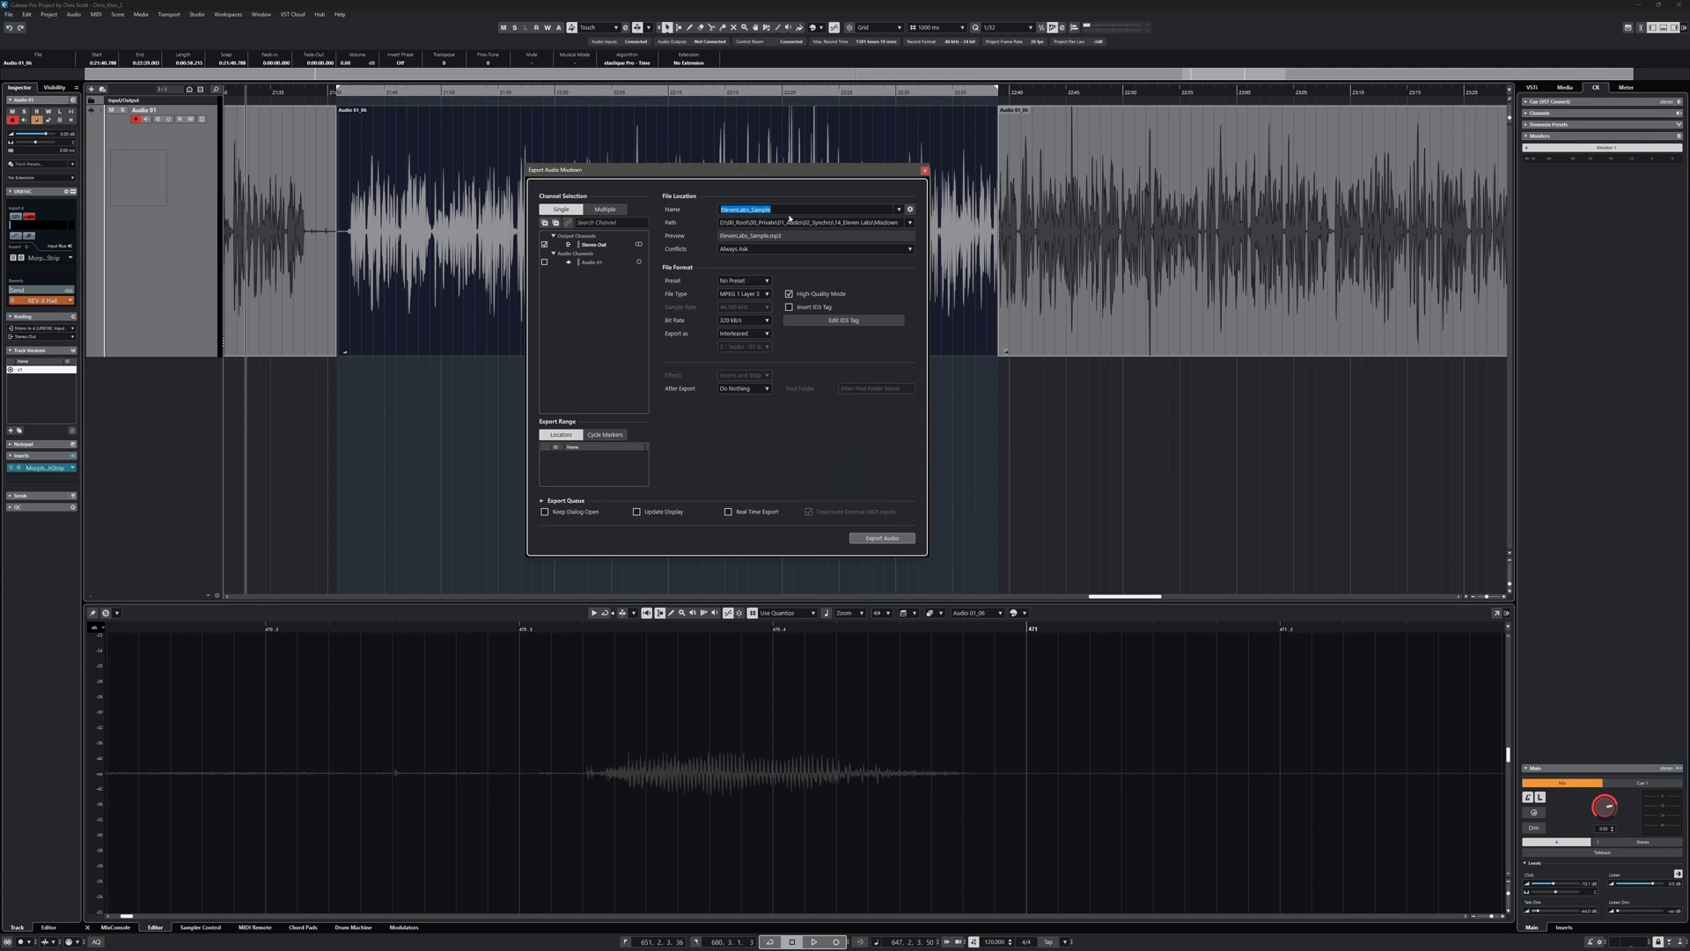
- Go to My Voices in ElevenLabs and open the Add Voice dialog for a new clone
click(765, 320)
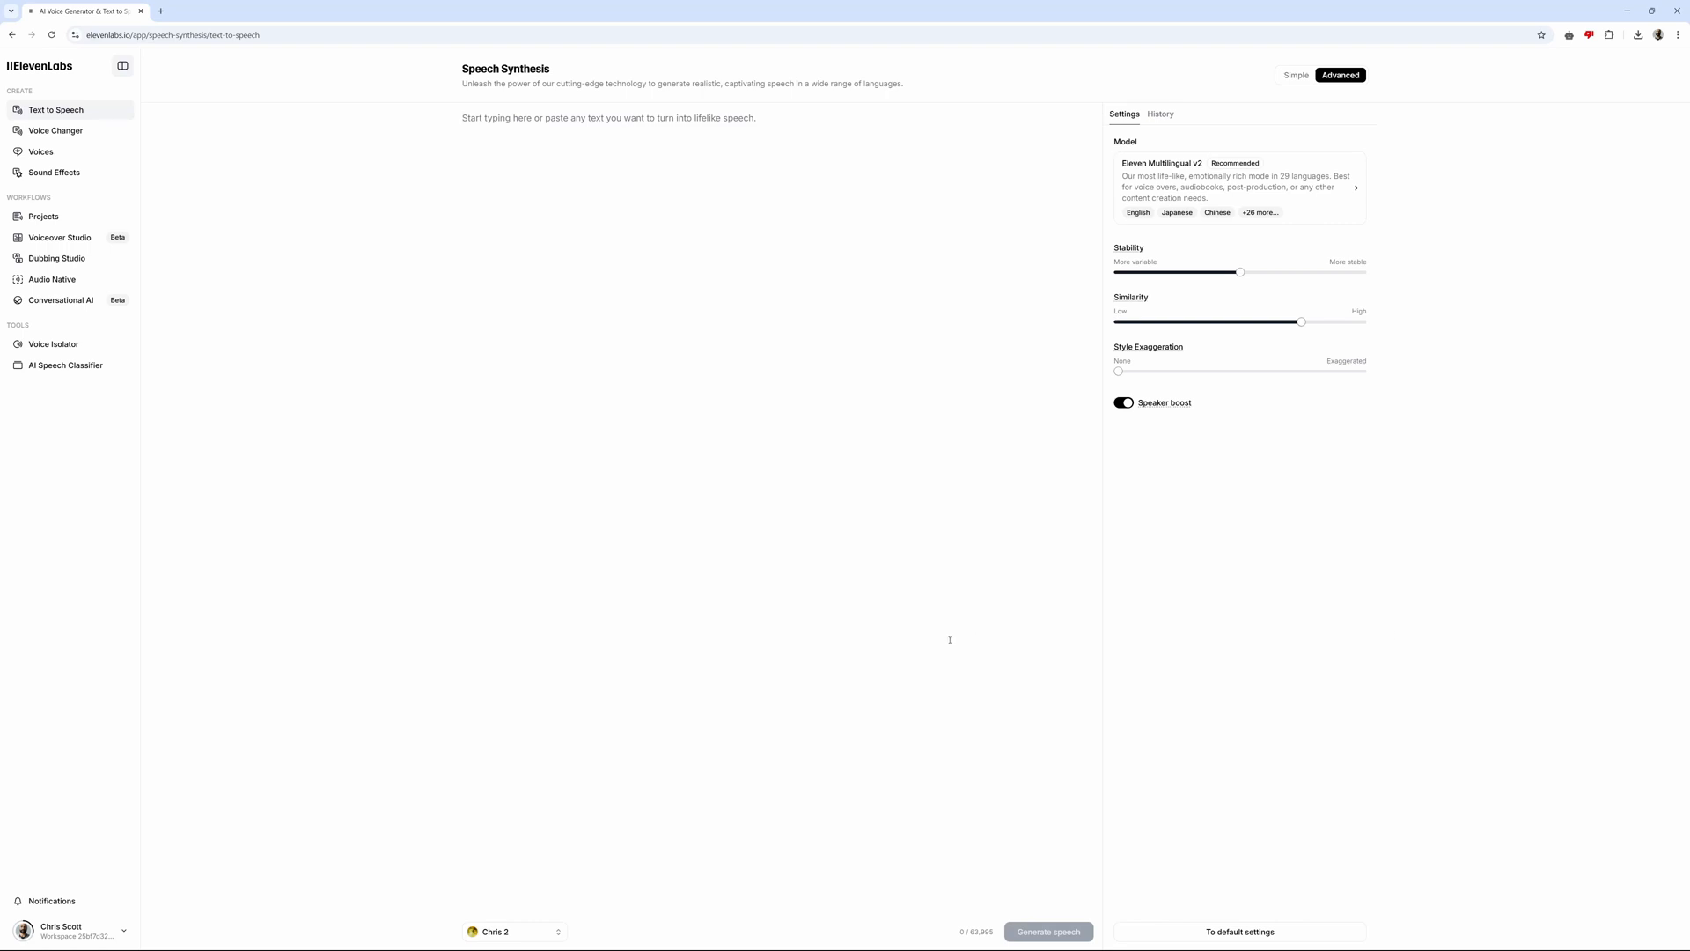
click(41, 152)
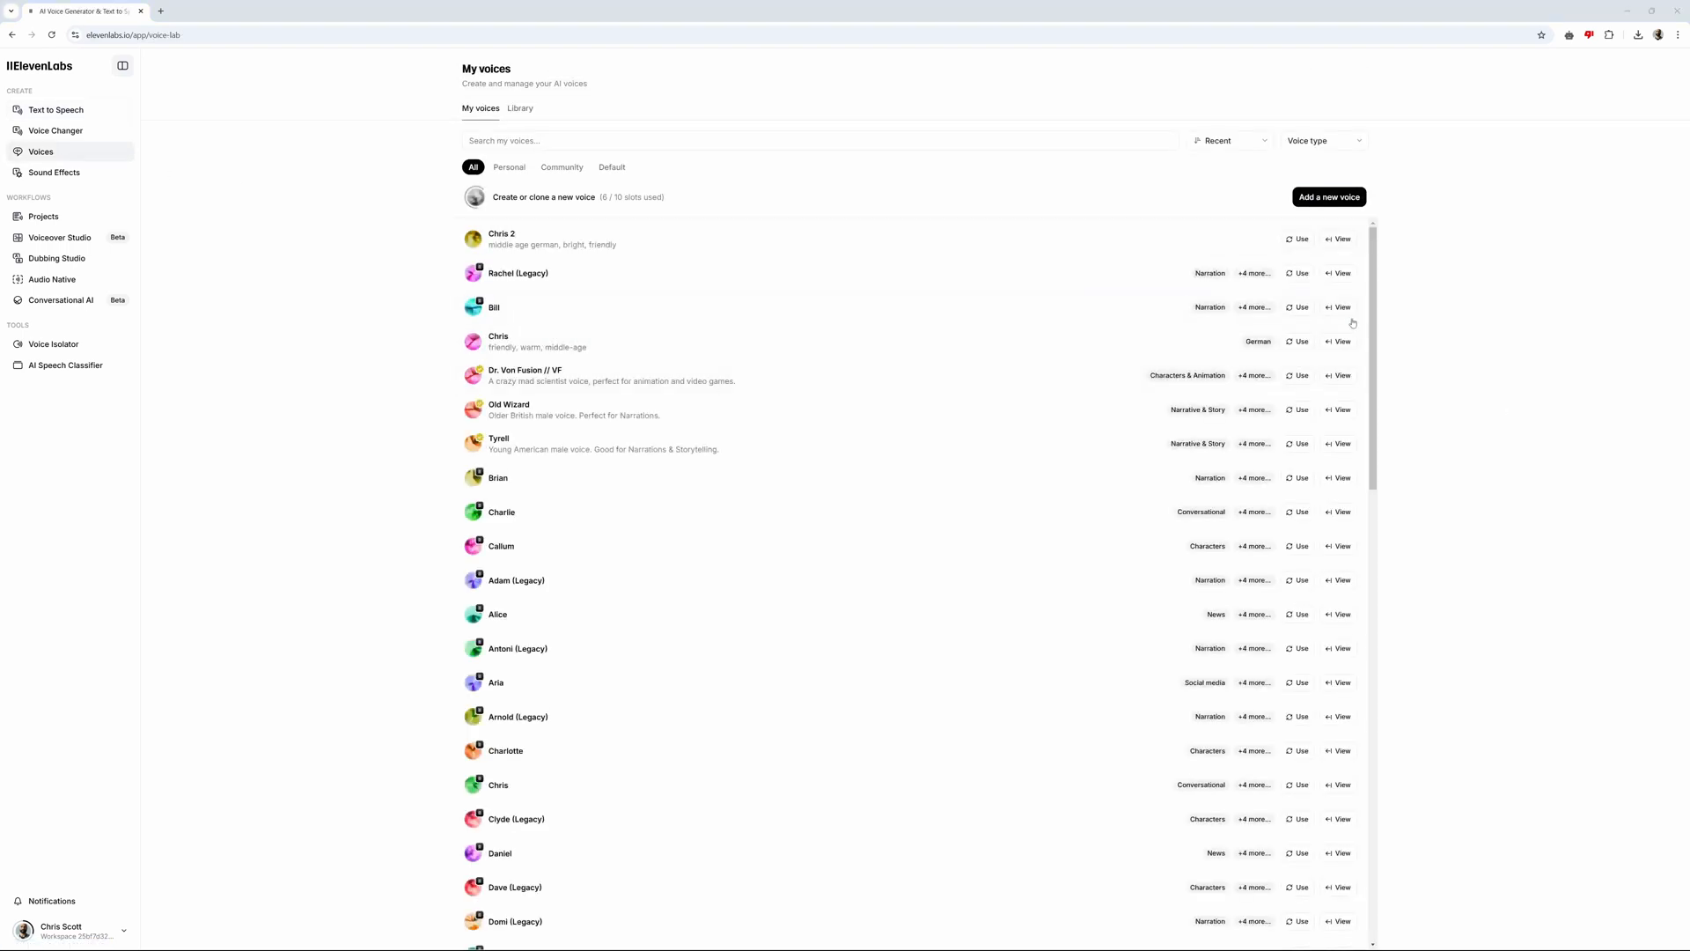
click(1329, 196)
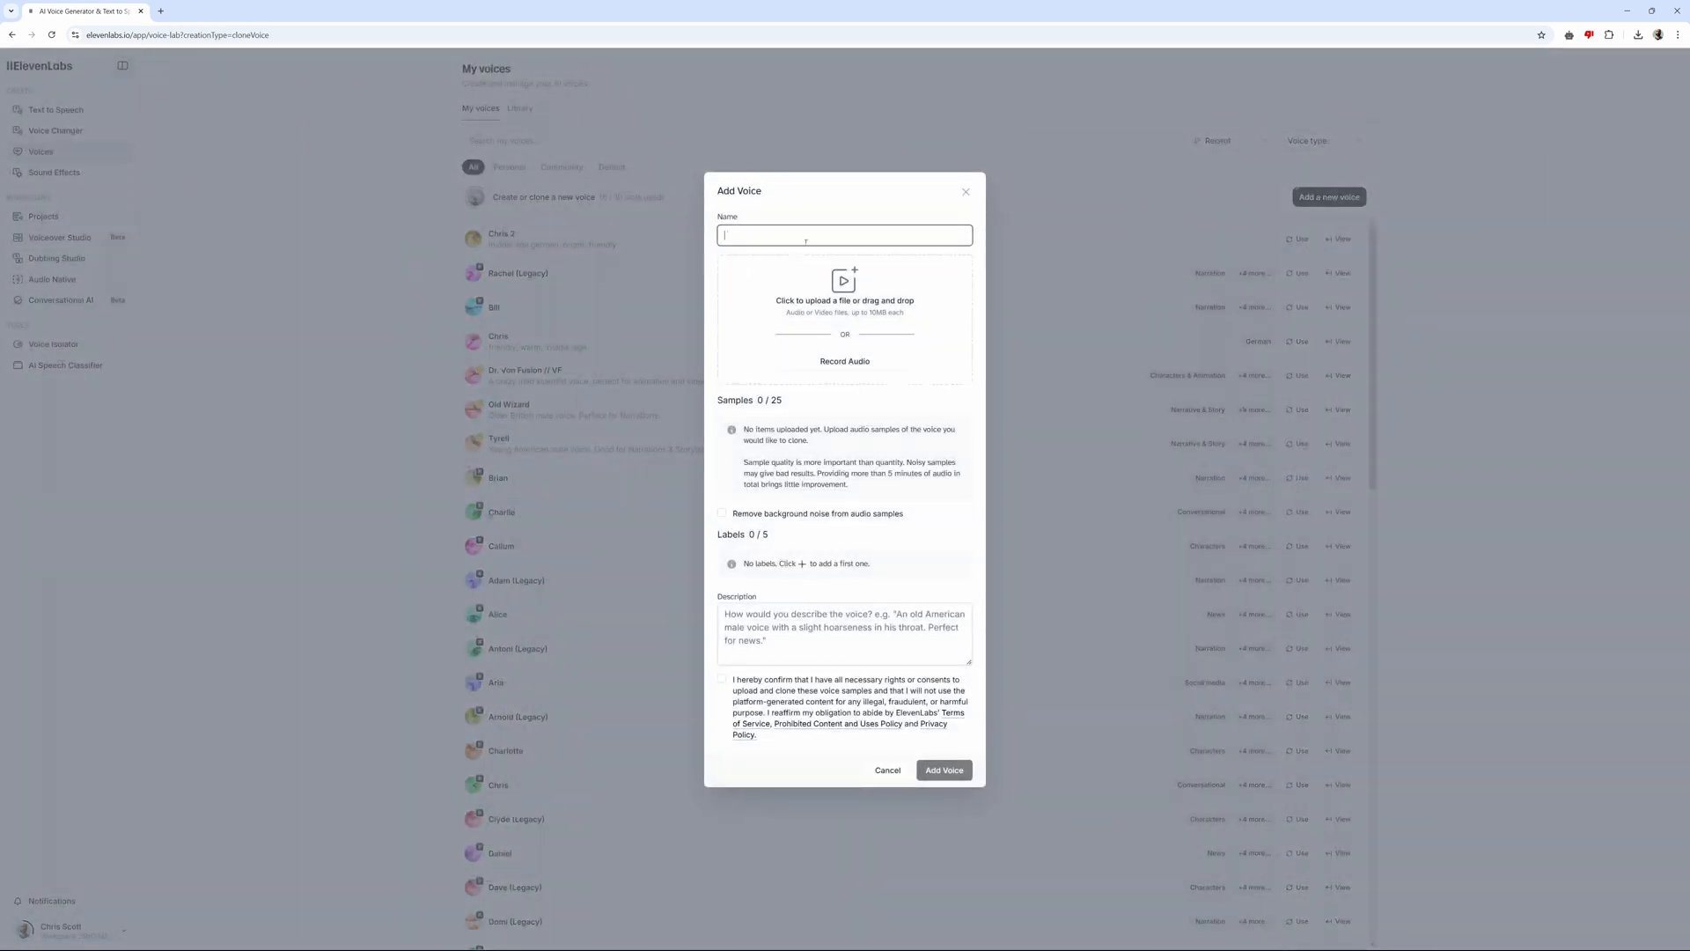
- Save the cloned voice 'the notorious chris' with rights consent, then return to the voice list
text(the notorious)
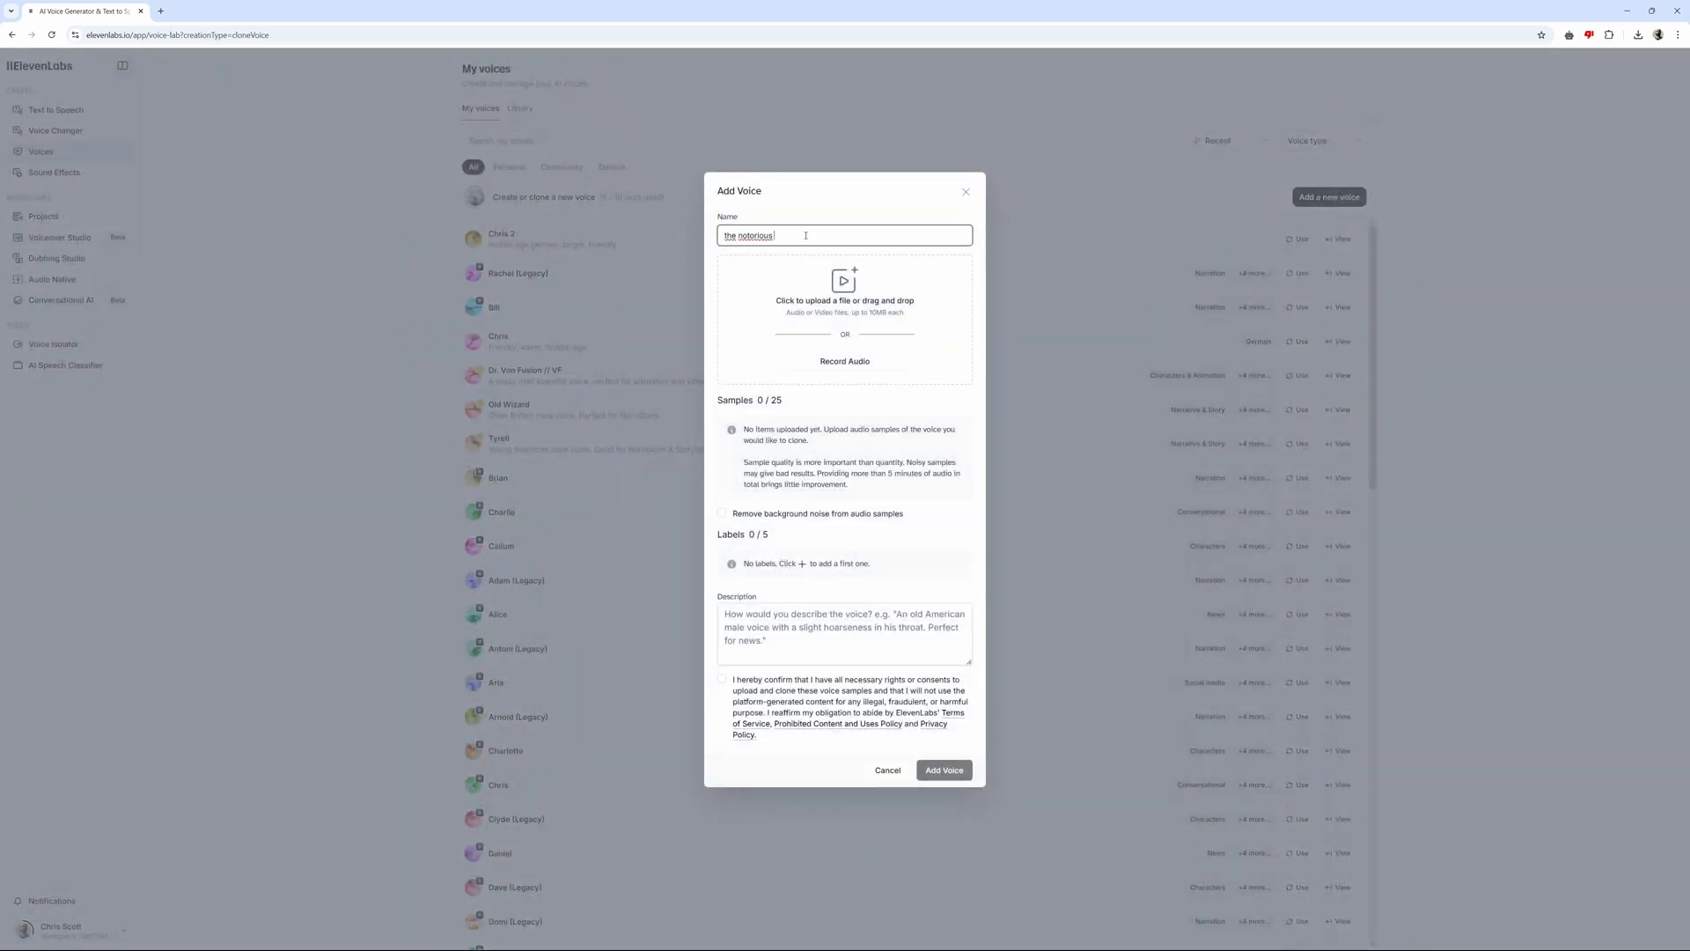
text(chris)
click(845, 635)
text(friendly, bright, middle age german)
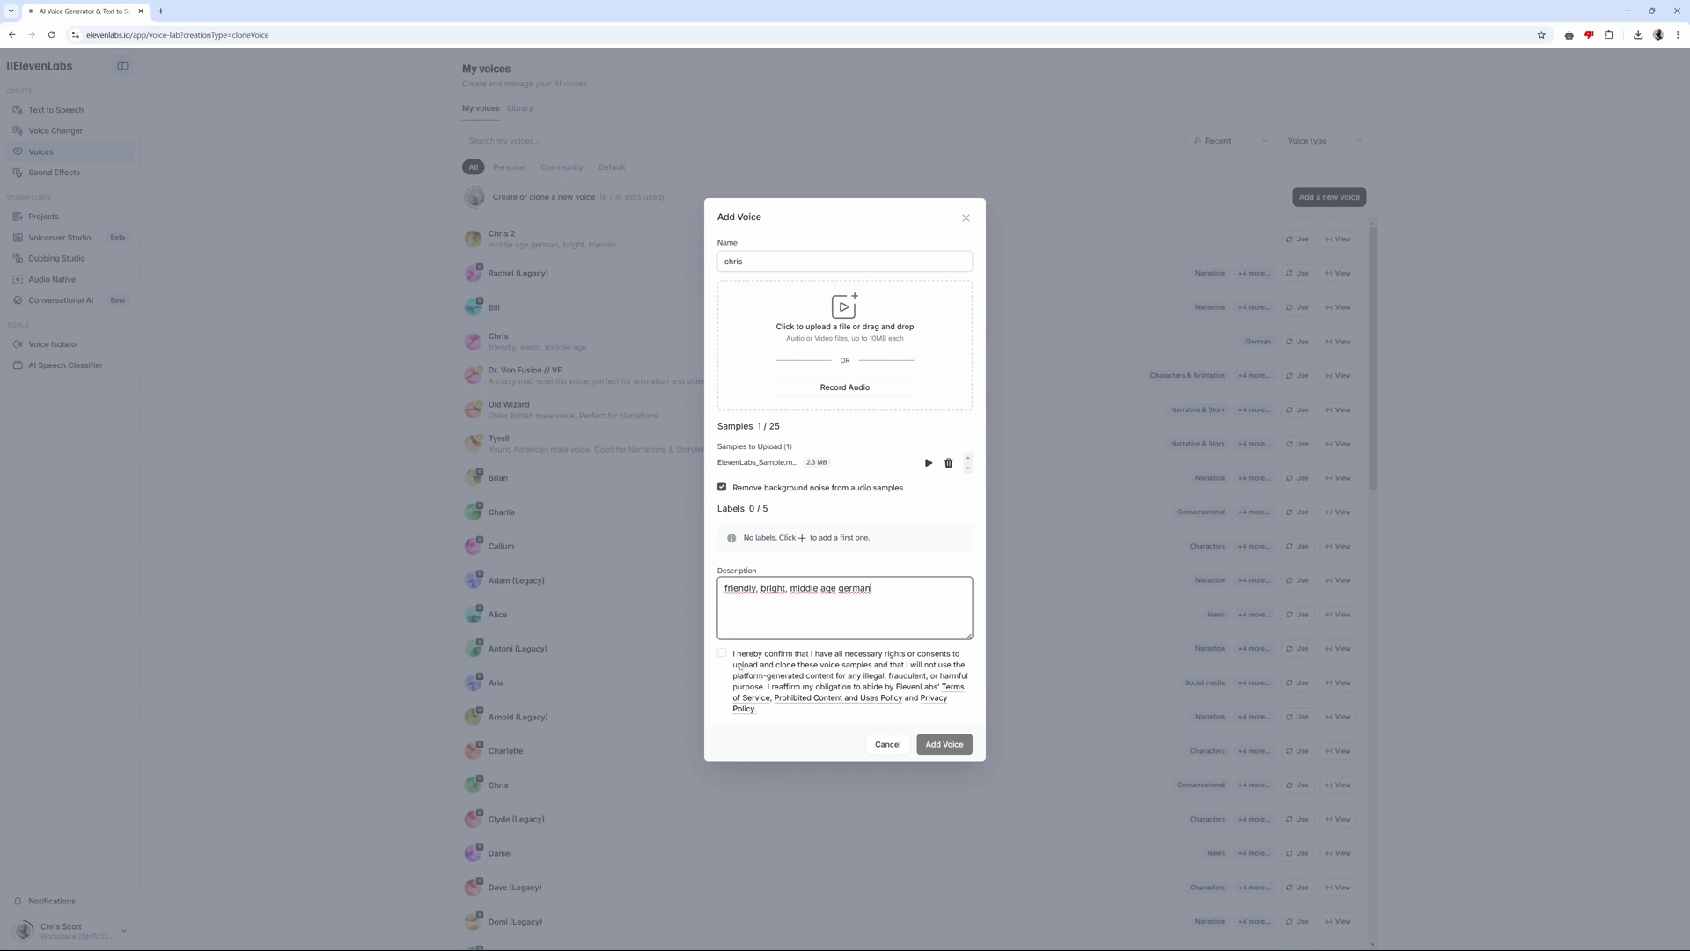
click(721, 654)
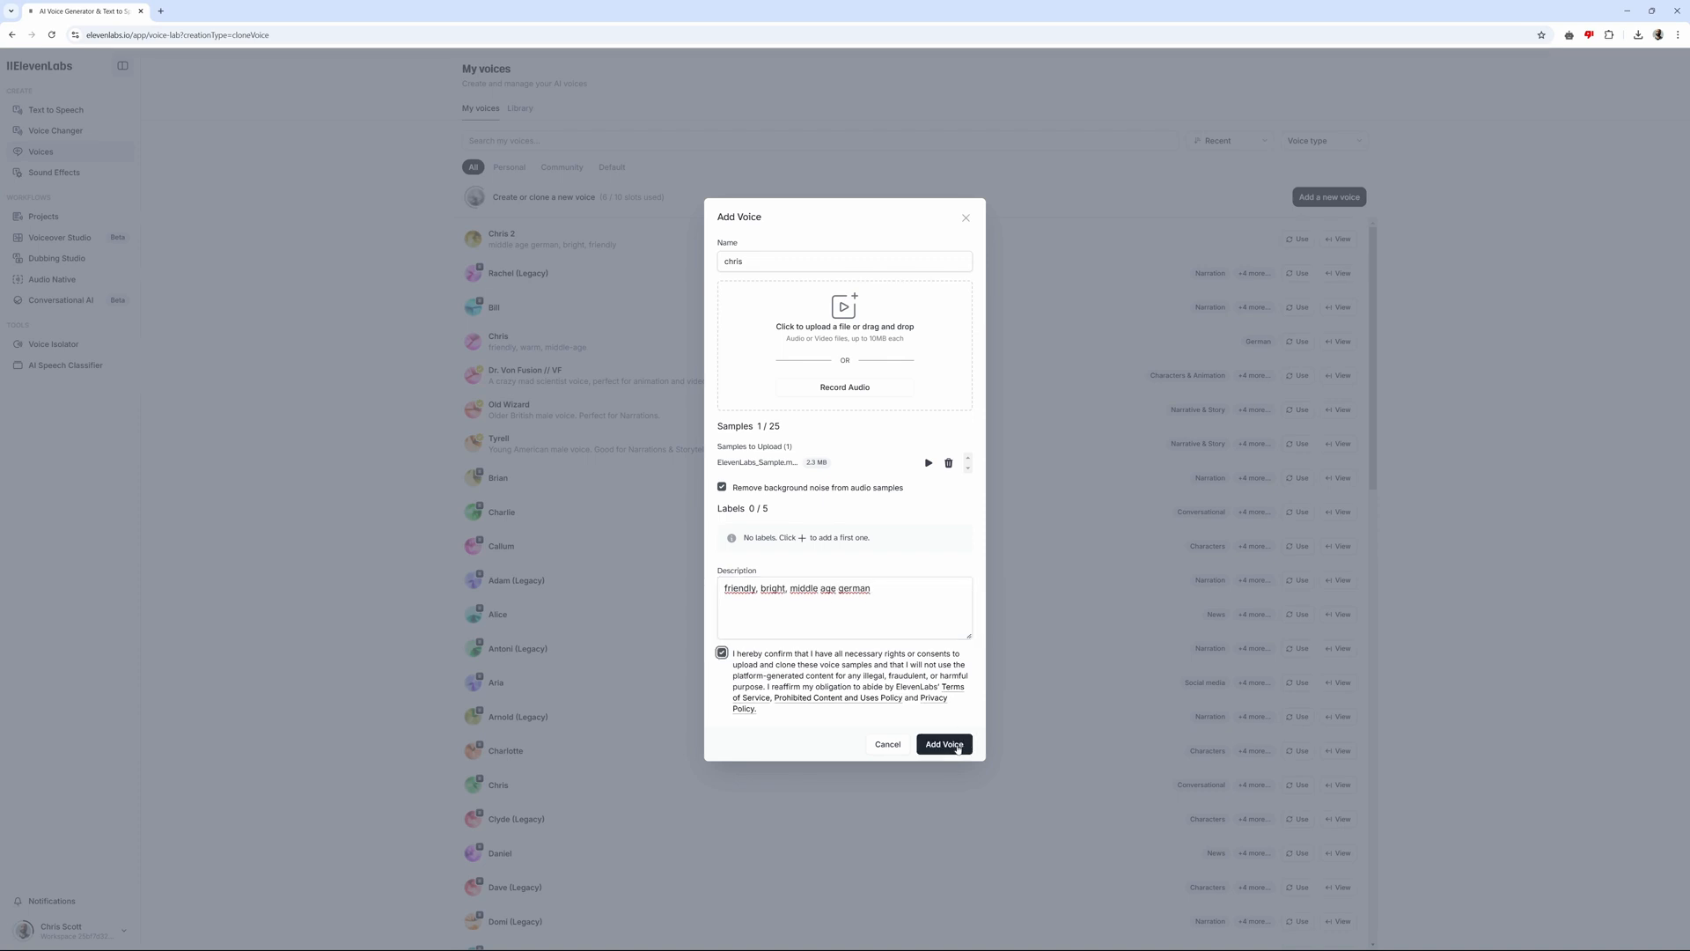
click(943, 744)
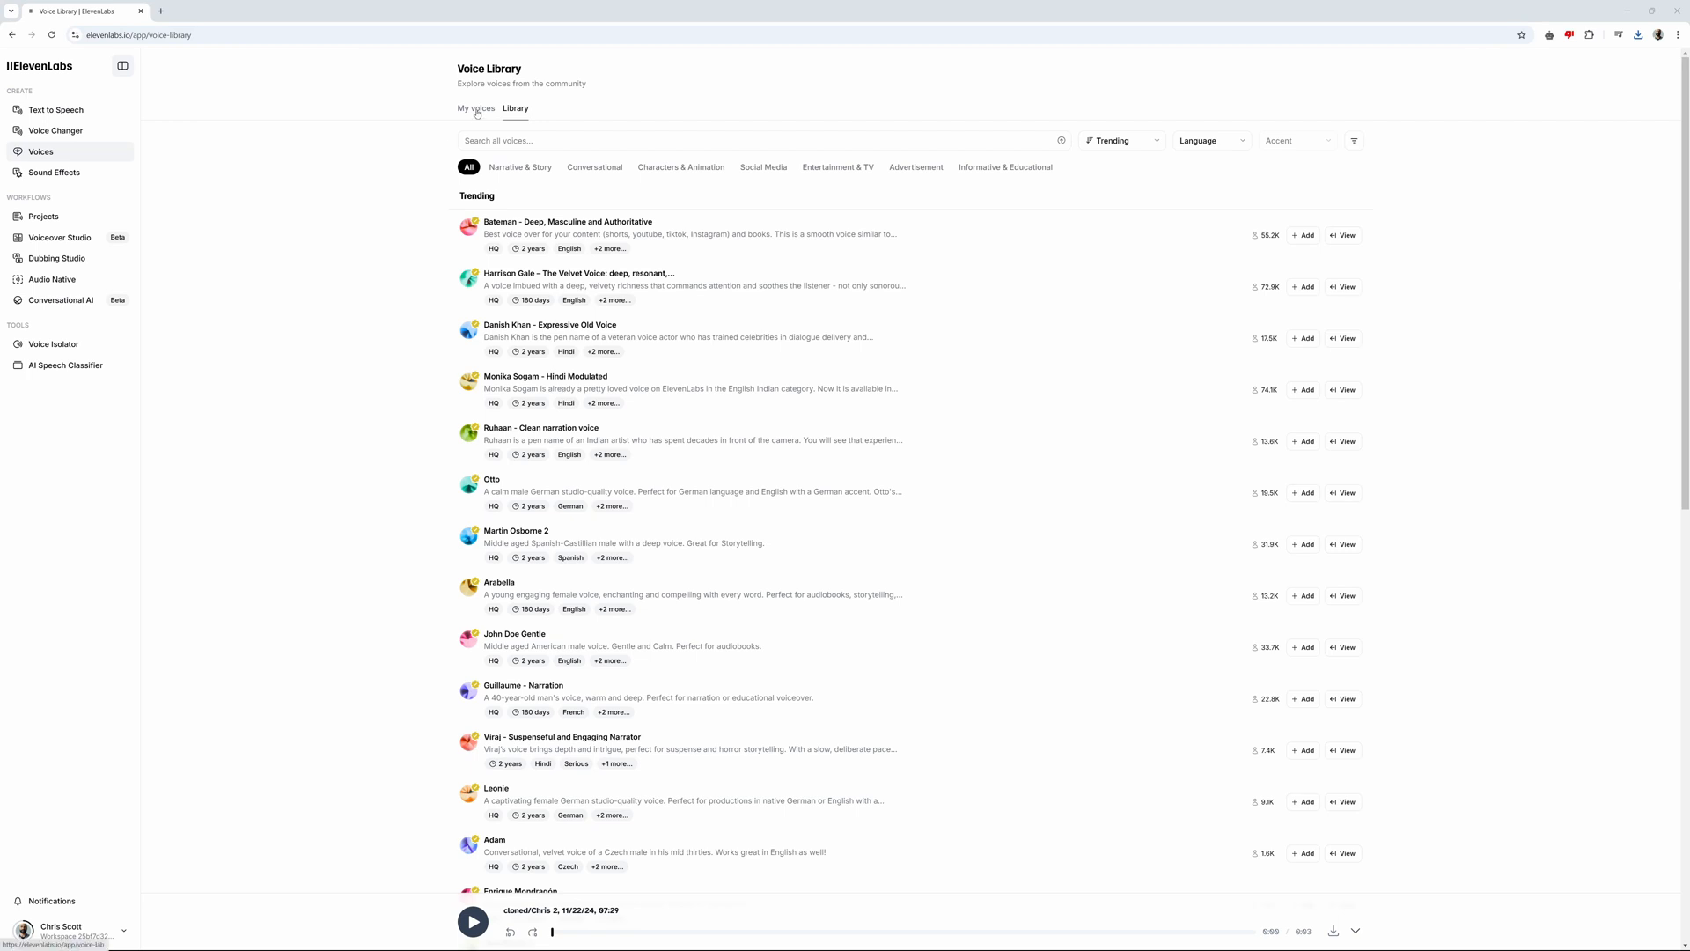
click(48, 110)
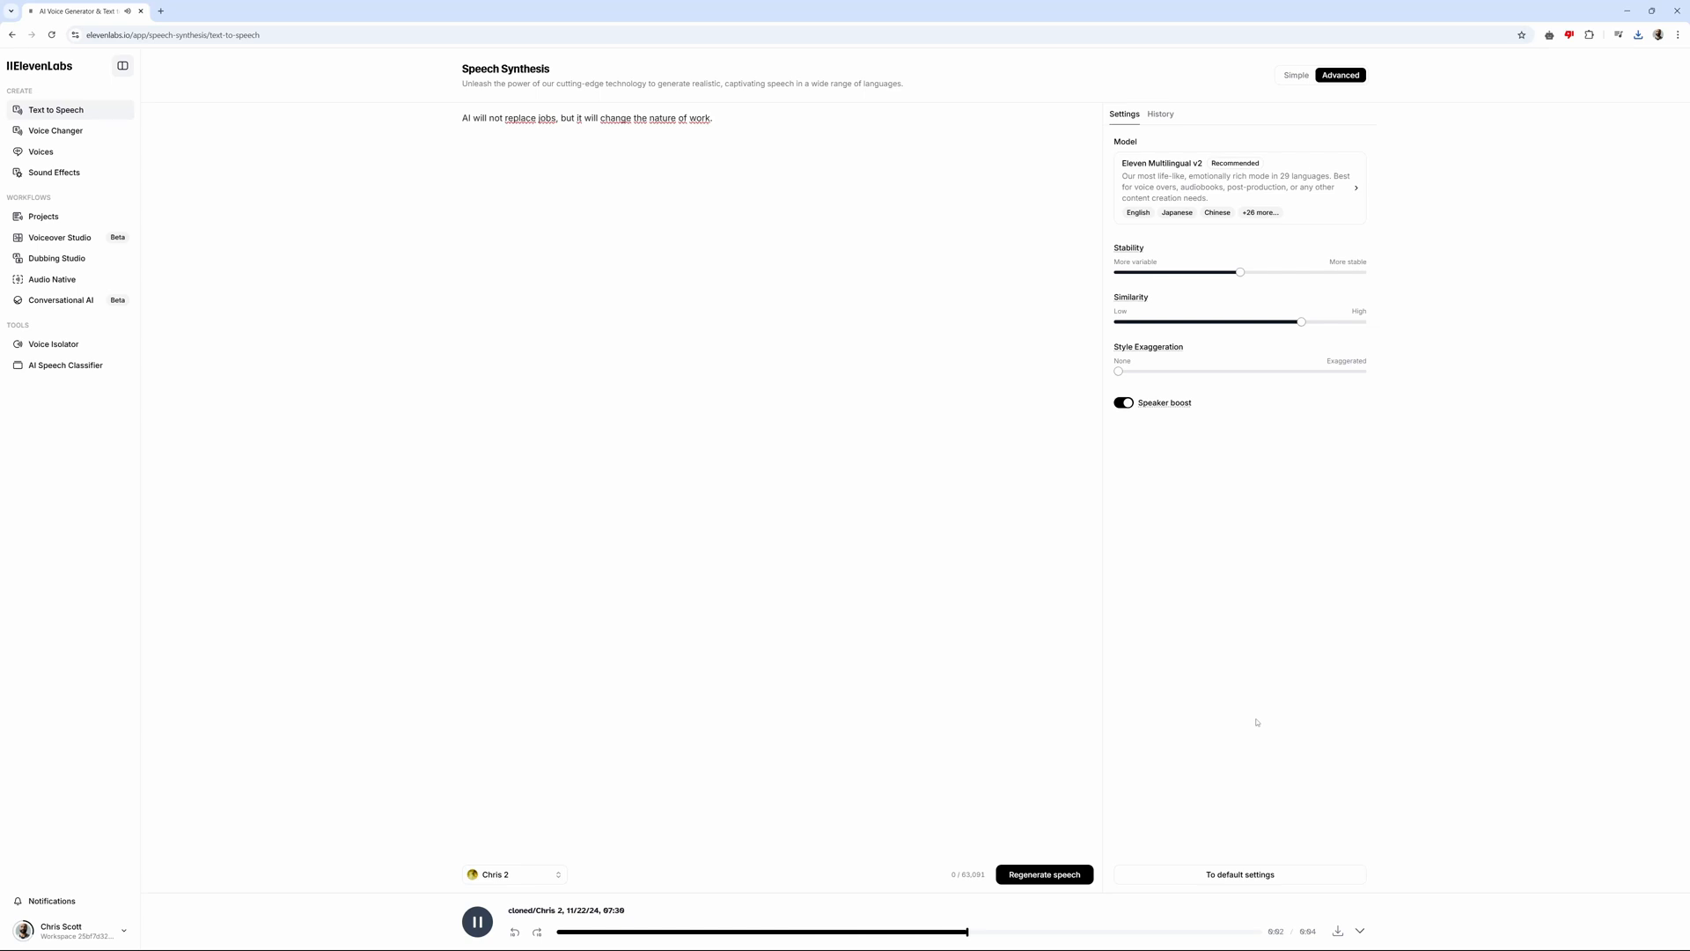
click(475, 920)
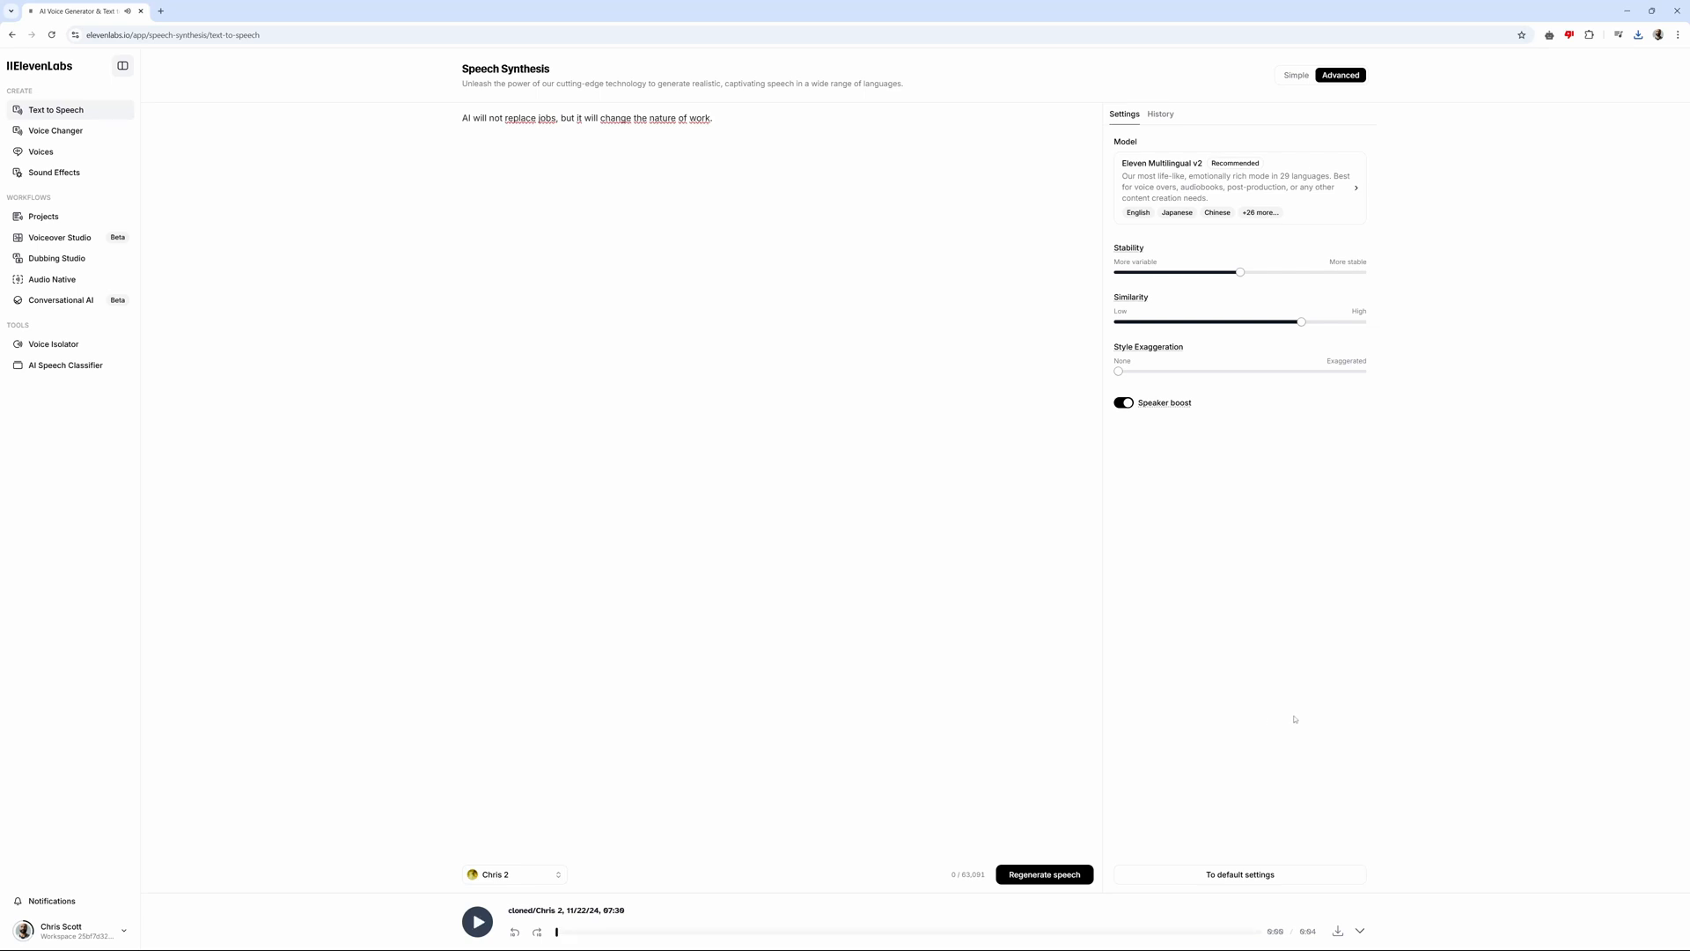